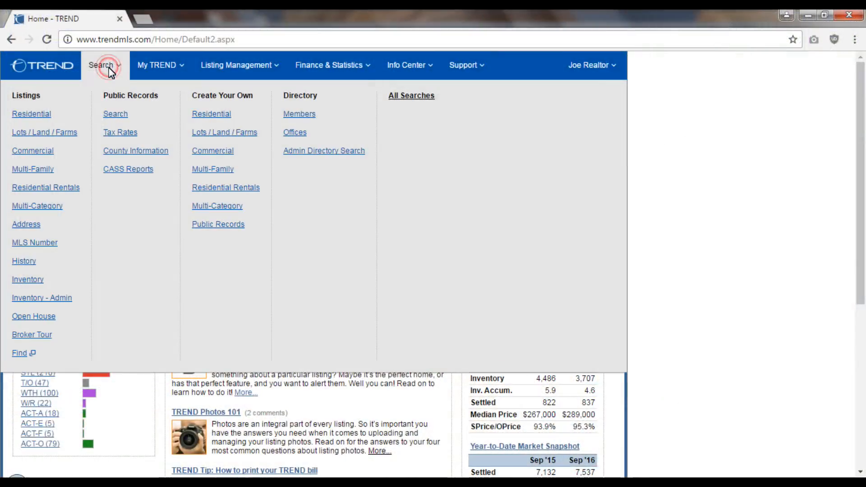
# Start a Residential listing search from the Search menu
pyautogui.click(31, 114)
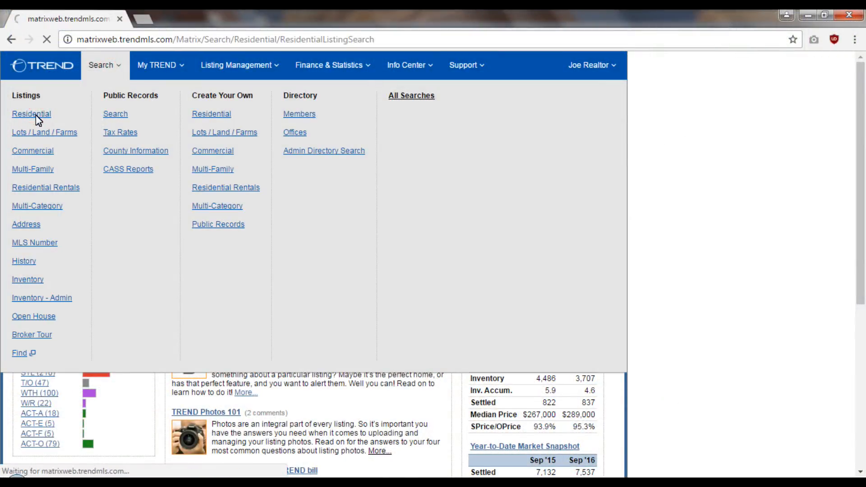
pyautogui.click(31, 114)
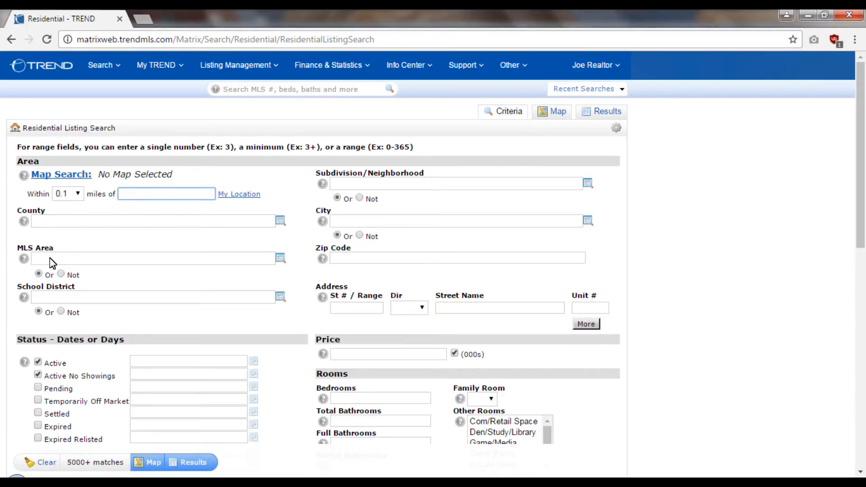
# Set the MLS Area to Cherry Hill Twp - Camden County
pyautogui.click(166, 193)
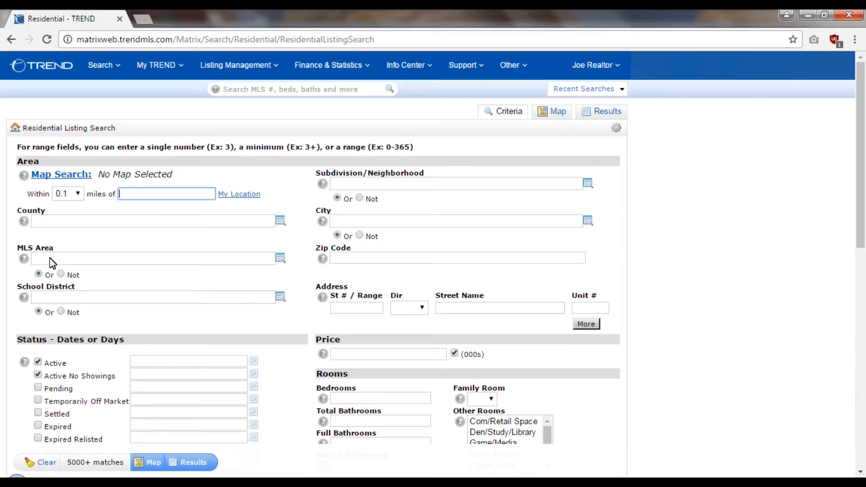
pyautogui.click(151, 258)
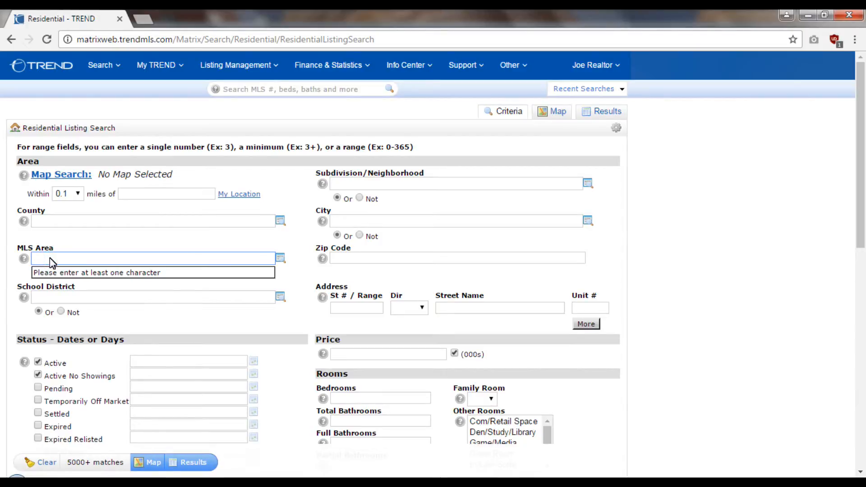
pyautogui.write('Cherry Hill Twp - Camden County (20409')
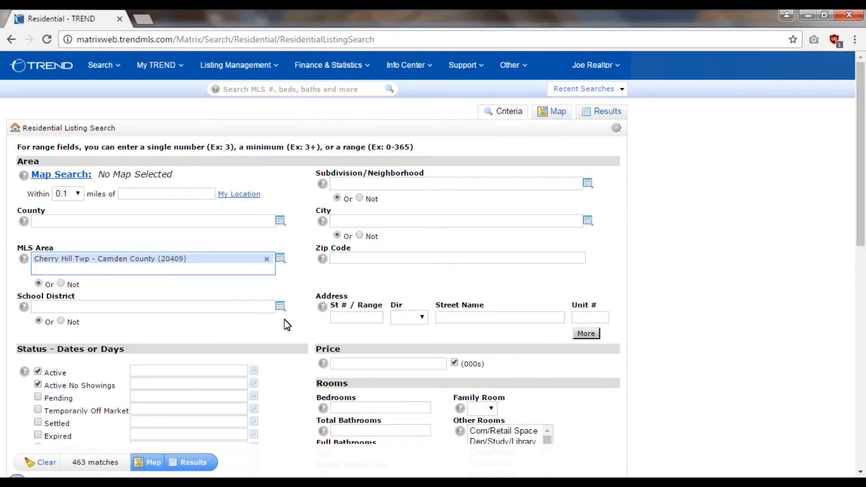
pyautogui.click(152, 270)
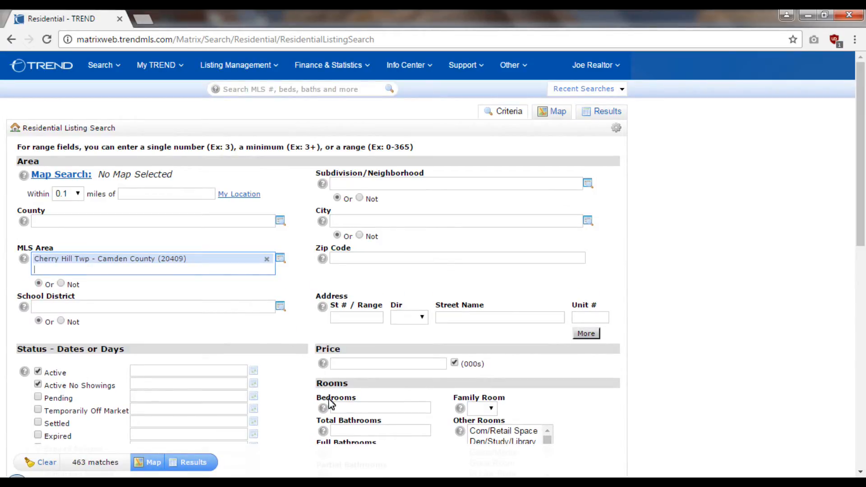
# Require 4 bedrooms, 2 full bathrooms and 1 partial bathroom
pyautogui.click(381, 408)
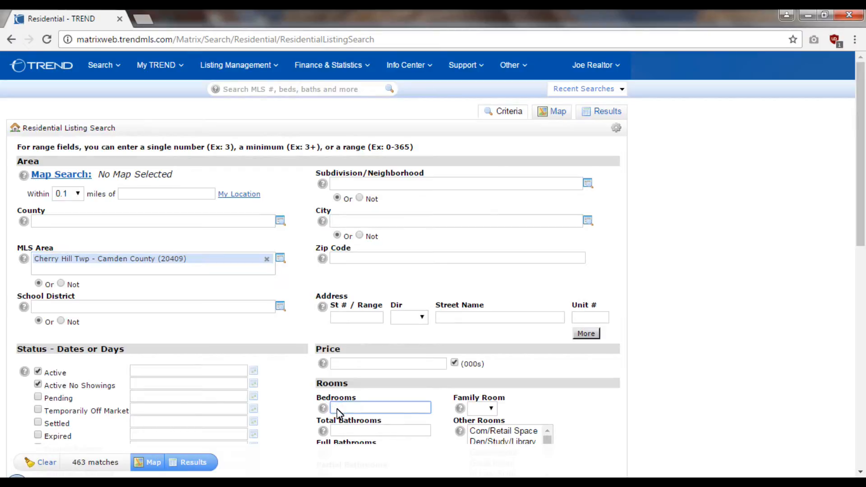
pyautogui.write('4')
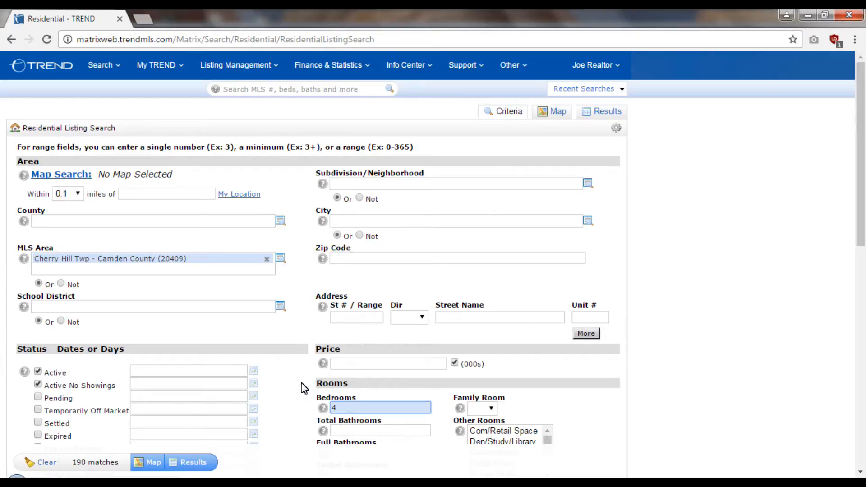
pyautogui.scroll(-3)
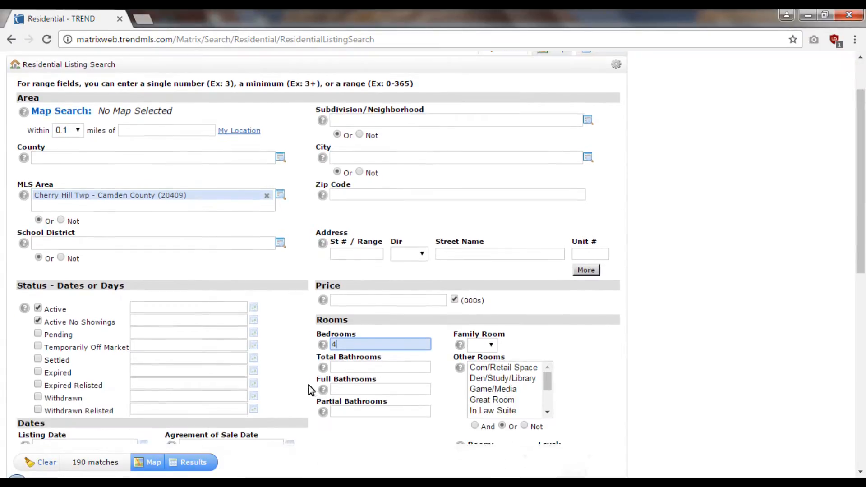
pyautogui.click(380, 389)
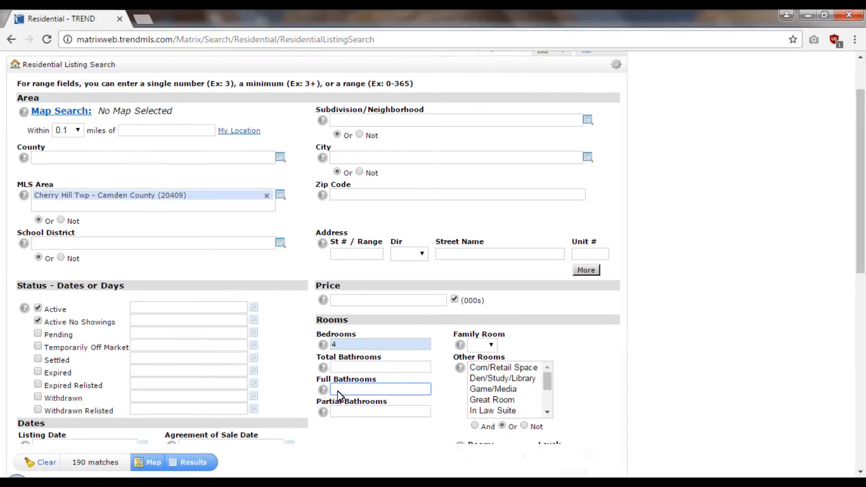
pyautogui.write('2')
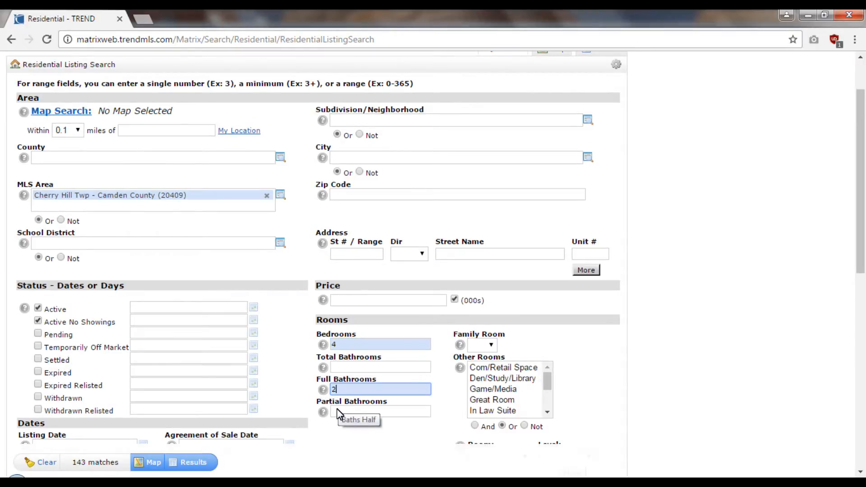
pyautogui.write('1')
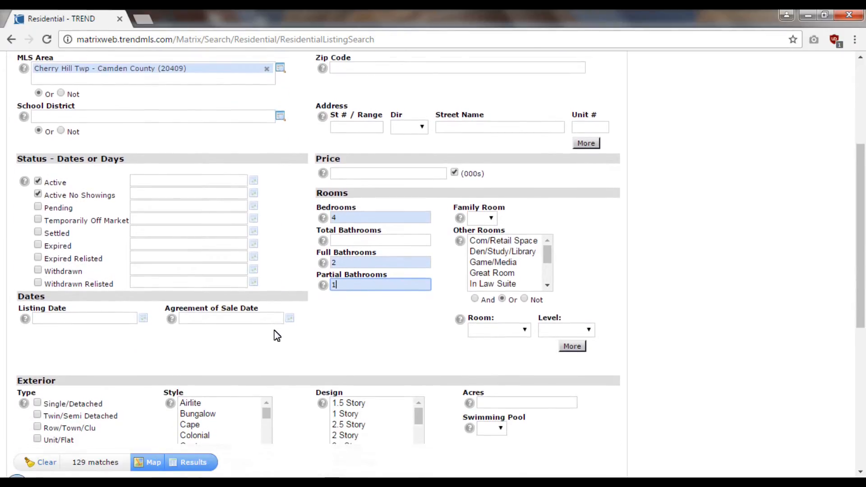
pyautogui.scroll(-3)
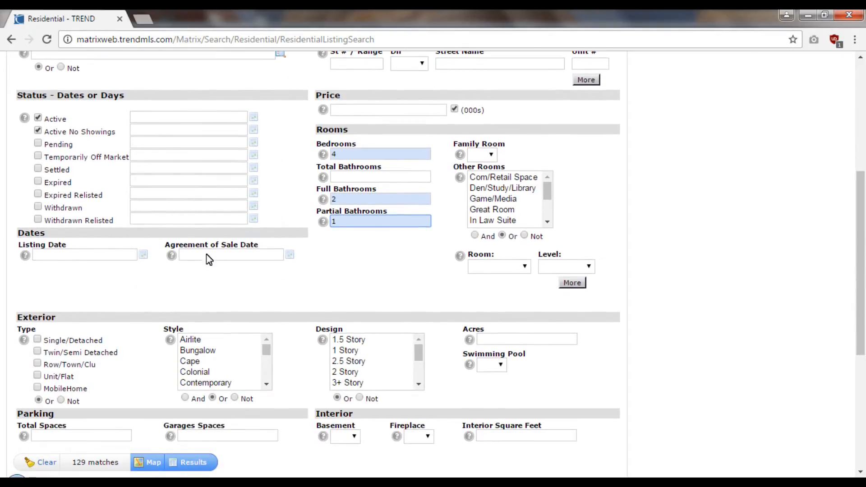
# Limit status to Settled listings and clear the existing settled-days range
pyautogui.click(37, 169)
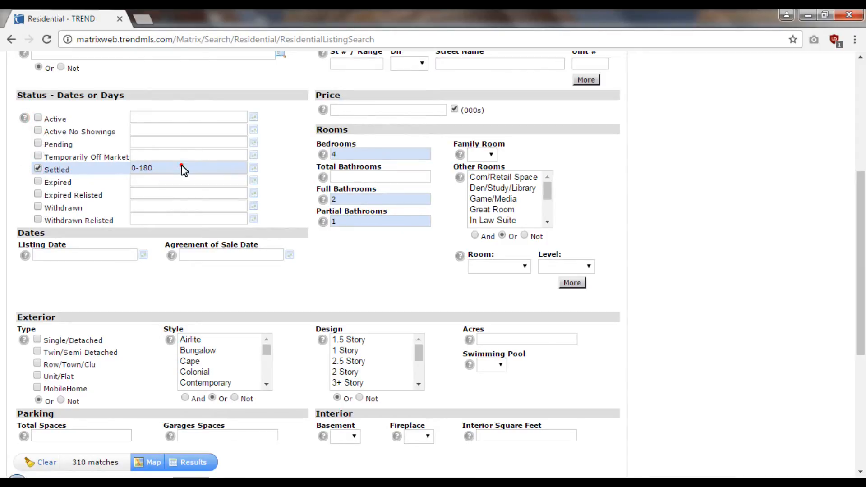
pyautogui.click(188, 167)
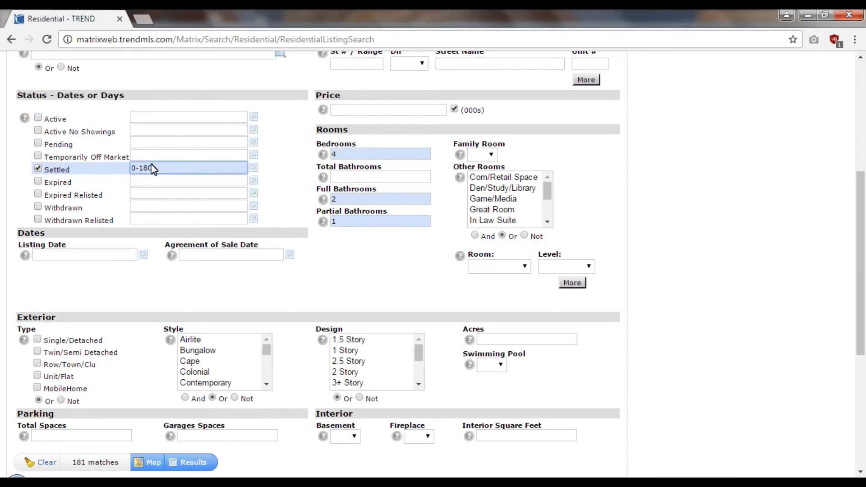
pyautogui.press('BackSpace')
pyautogui.write('0-365')
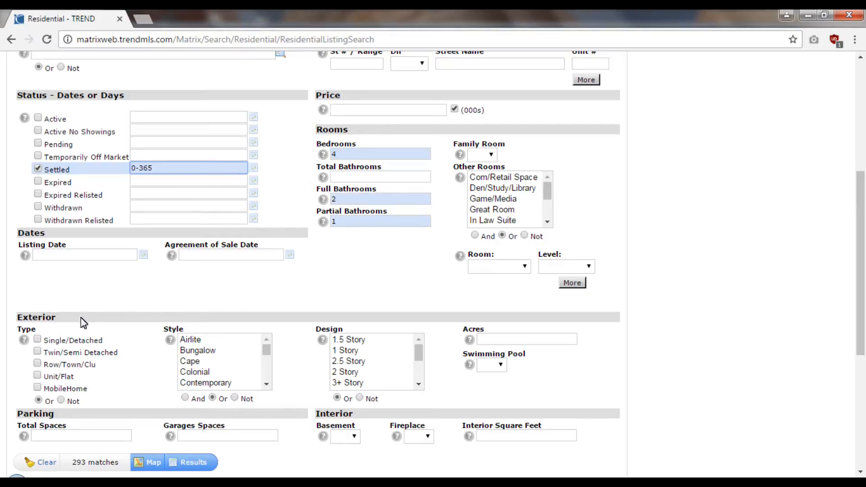
# Require single/detached Colonial homes with a basement and central air
pyautogui.click(38, 339)
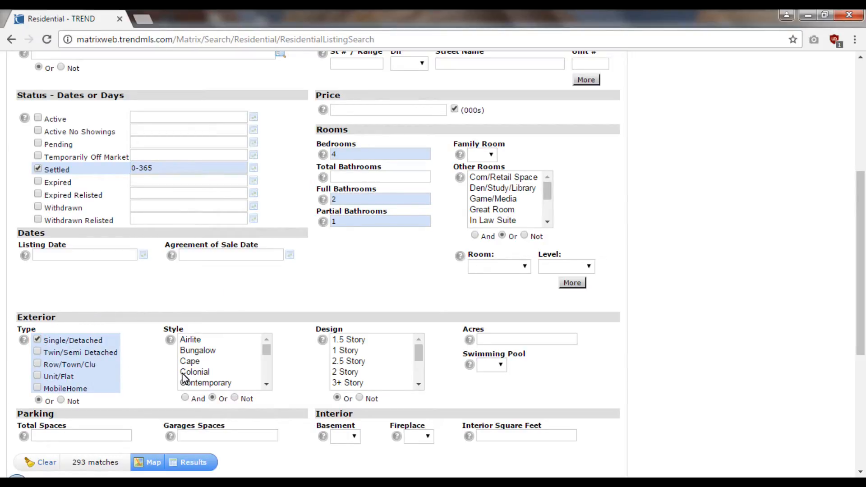
pyautogui.click(194, 372)
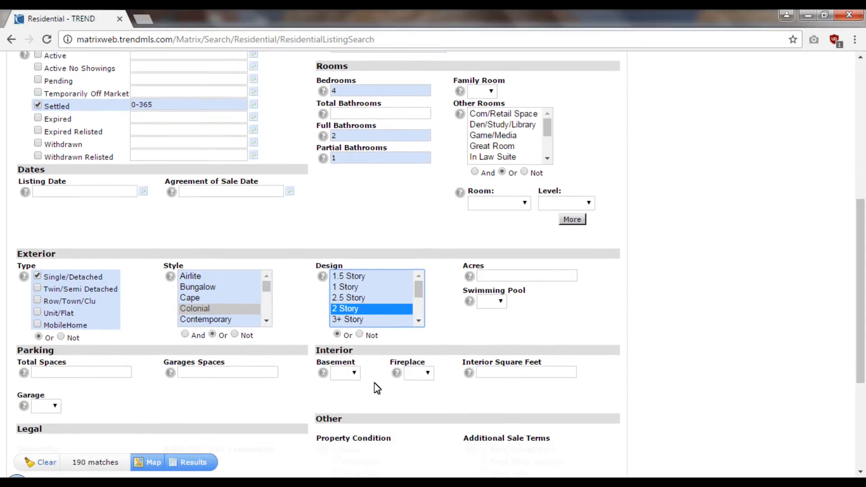
pyautogui.click(344, 373)
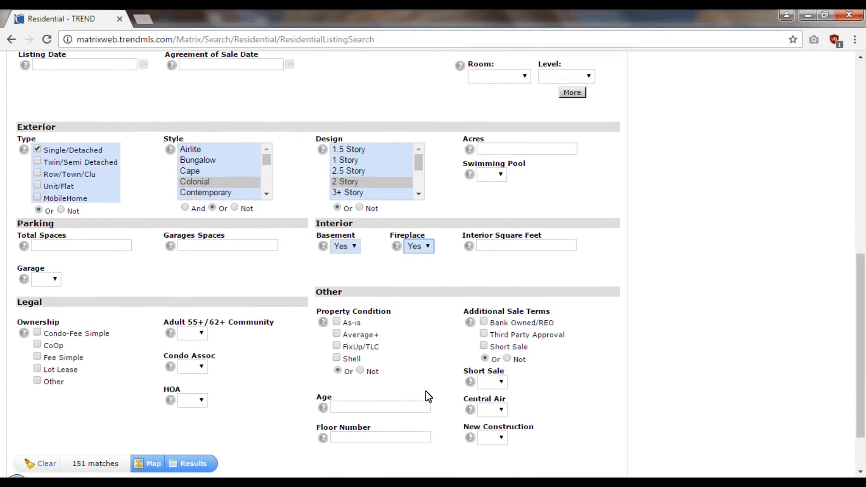
pyautogui.moveTo(475, 411)
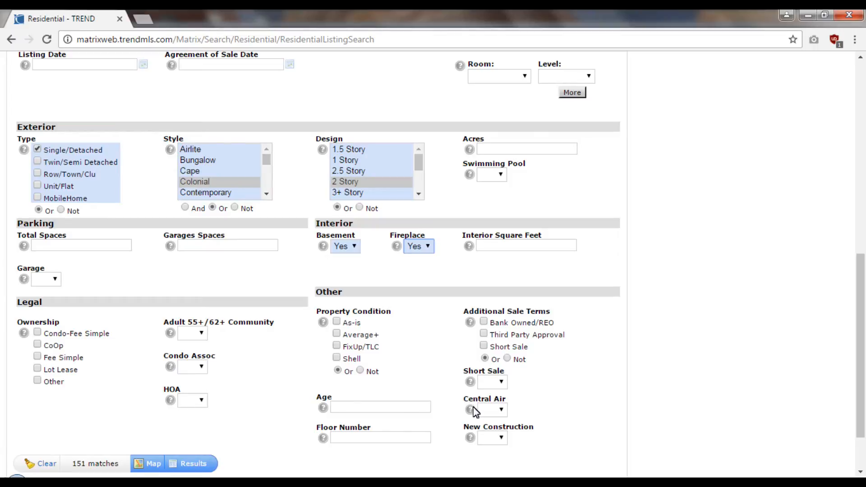
pyautogui.click(491, 410)
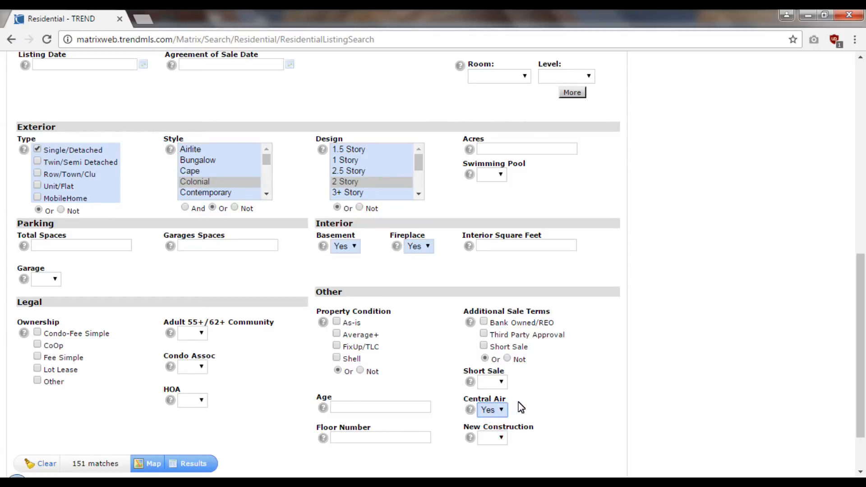
pyautogui.scroll(-3)
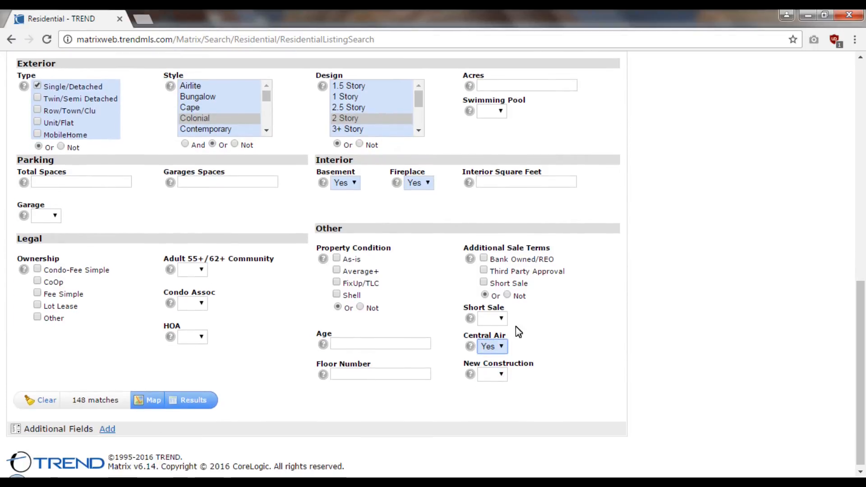
pyautogui.click(526, 181)
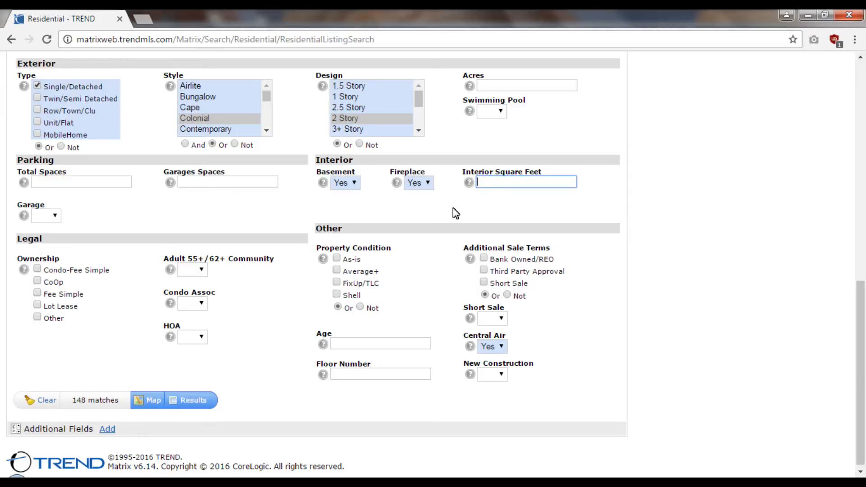
pyautogui.moveTo(223, 380)
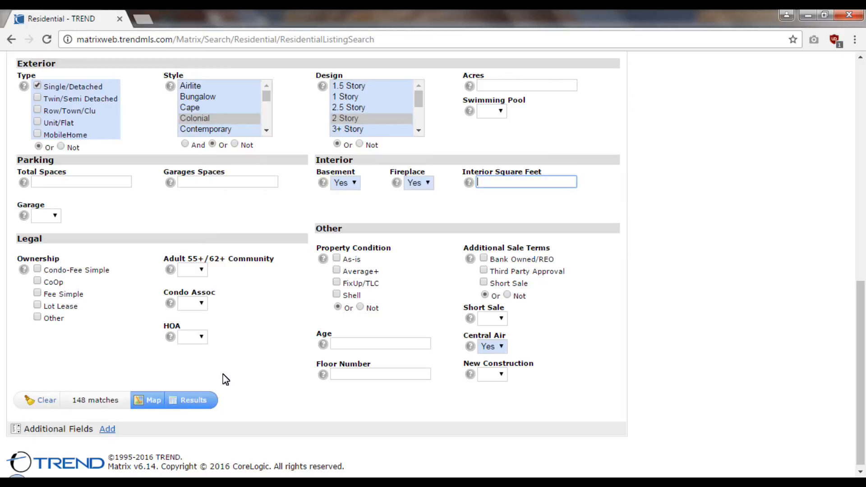
pyautogui.moveTo(146, 372)
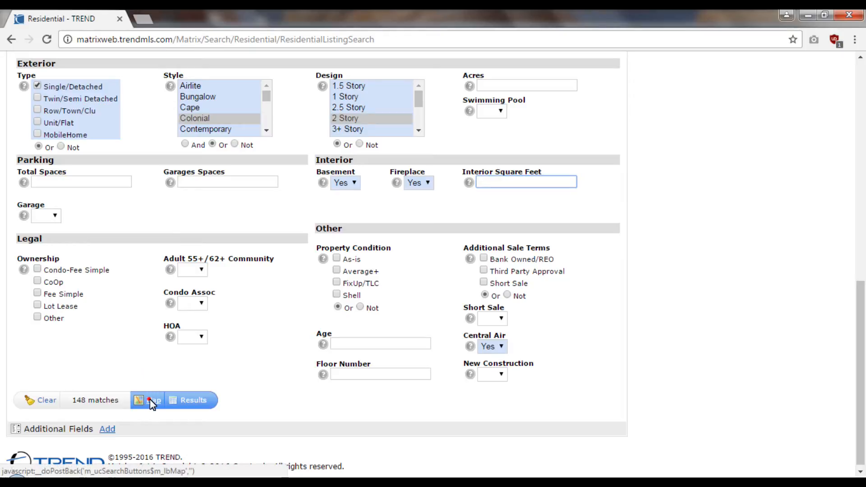
# Show the 148 matches on the map and open the 8 Niamoa Dr listing
pyautogui.click(147, 400)
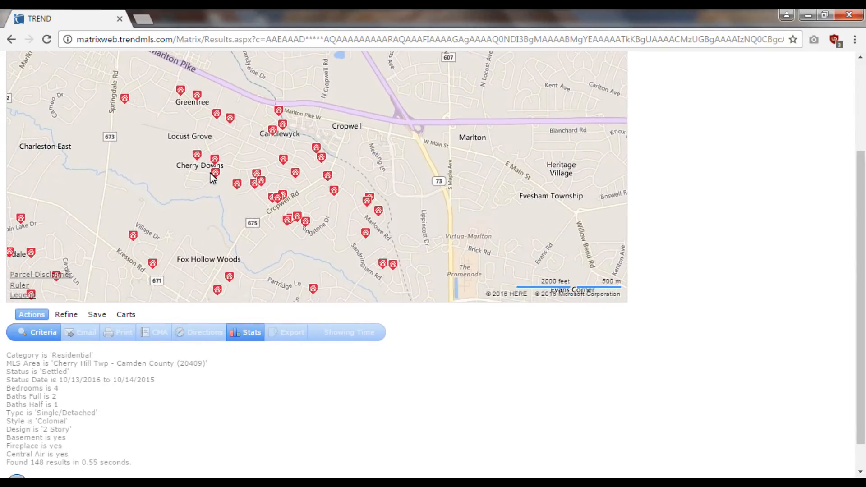
pyautogui.click(215, 172)
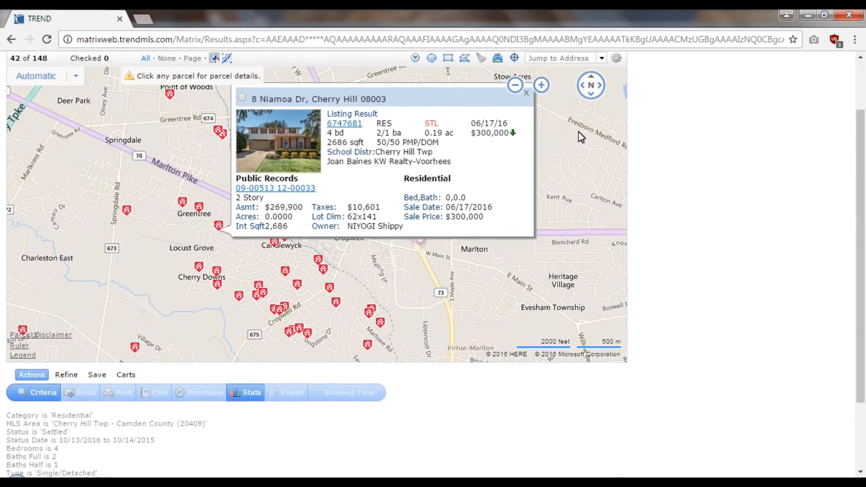
pyautogui.click(241, 98)
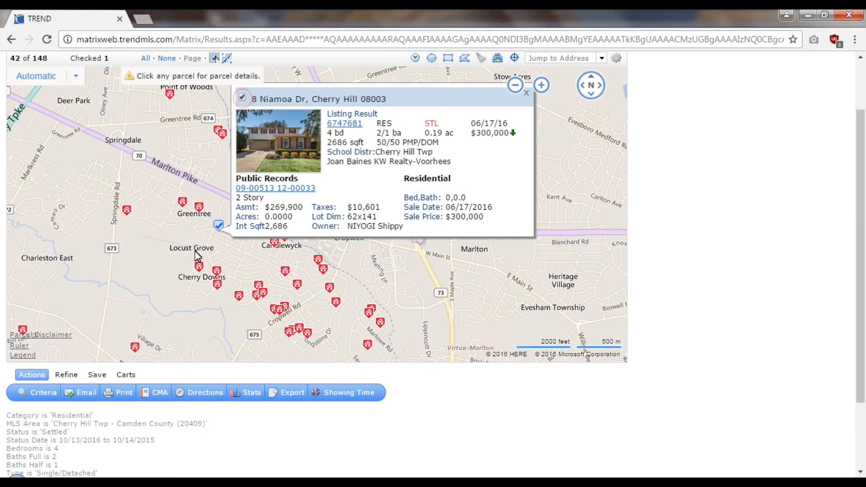
pyautogui.click(238, 297)
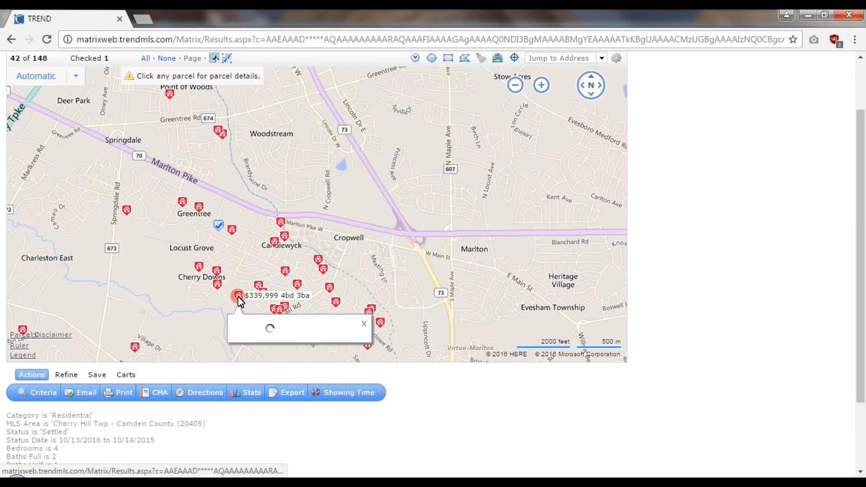
pyautogui.click(238, 297)
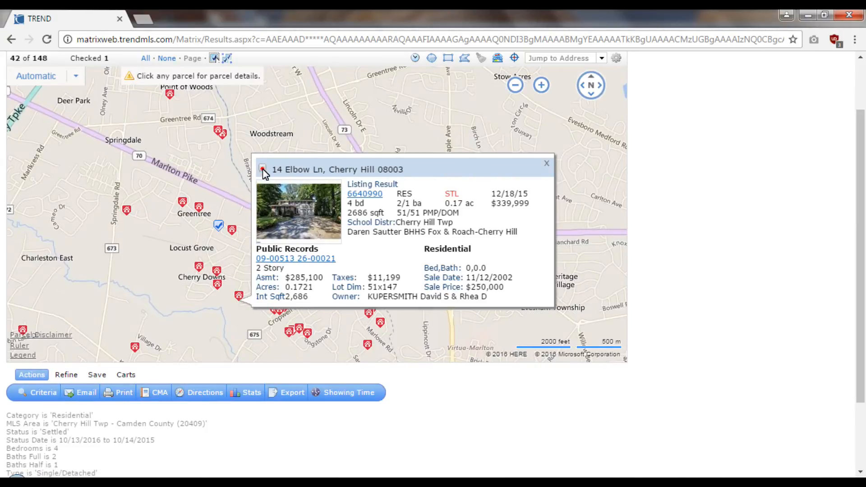
pyautogui.click(262, 168)
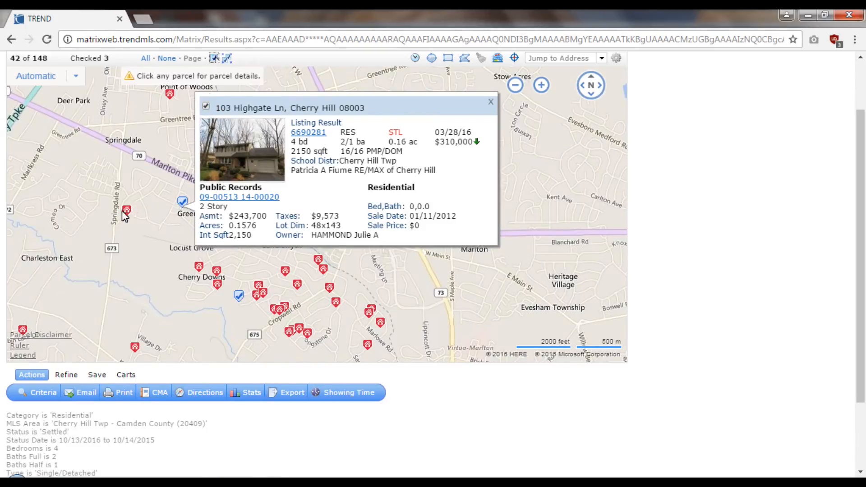
pyautogui.click(126, 210)
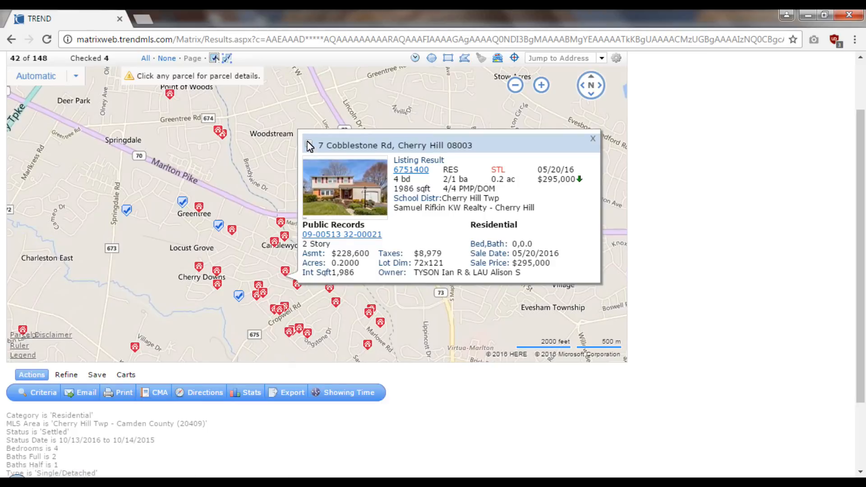
pyautogui.click(285, 270)
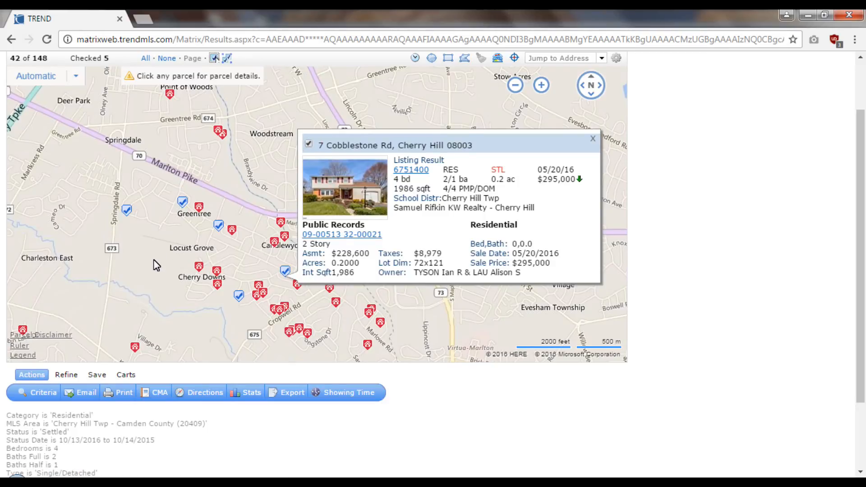
pyautogui.moveTo(161, 326)
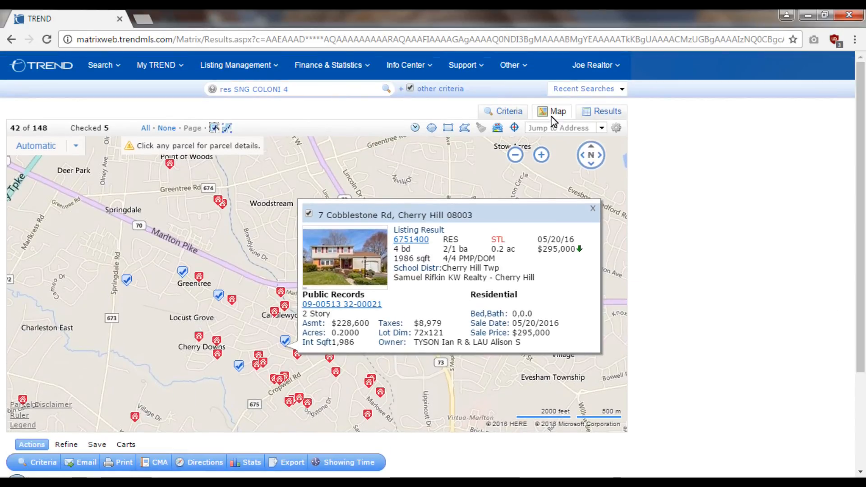
# Narrow the Results list to only the five checked listings via Refine
pyautogui.click(606, 111)
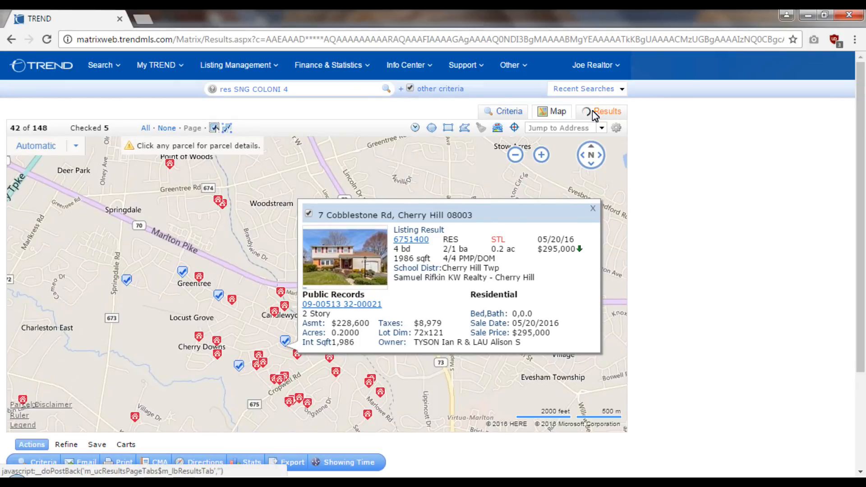
pyautogui.click(607, 111)
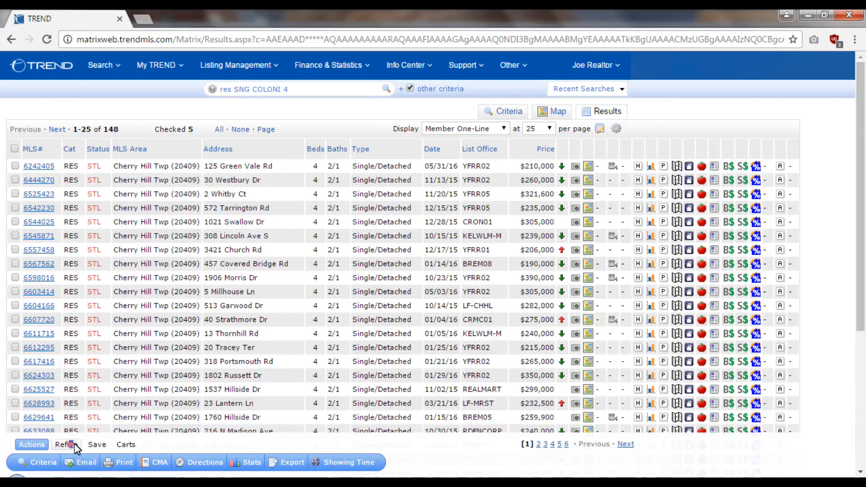
pyautogui.click(65, 445)
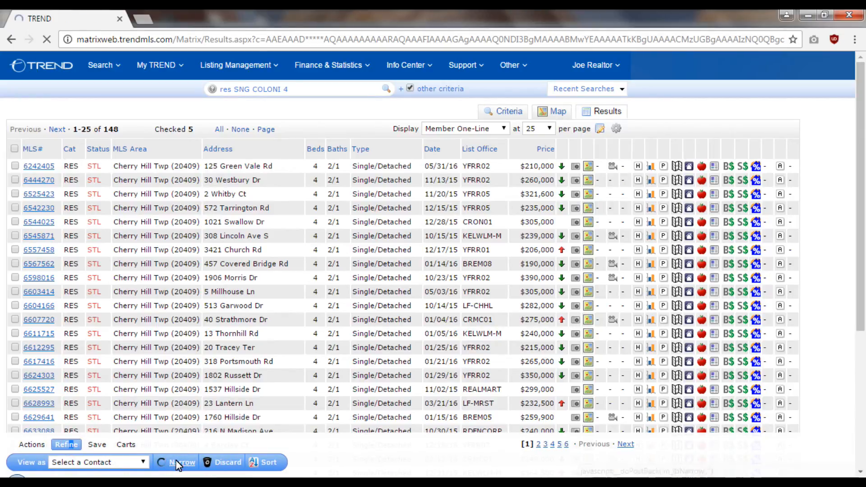
pyautogui.click(181, 462)
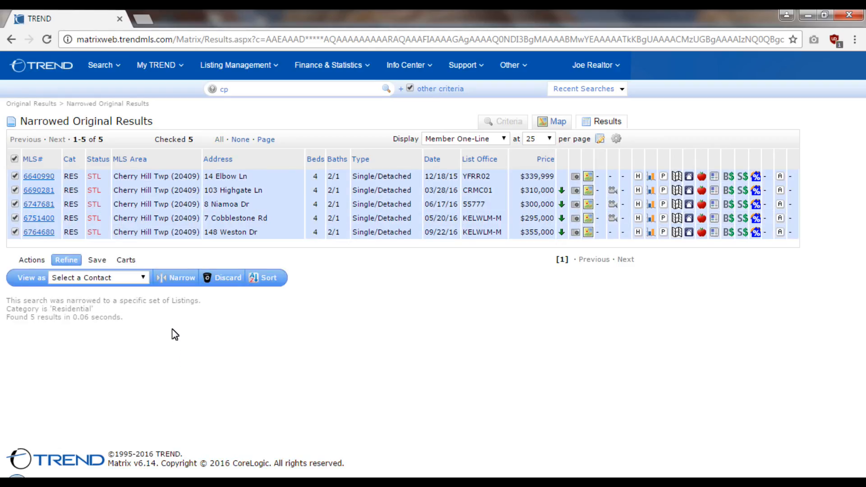